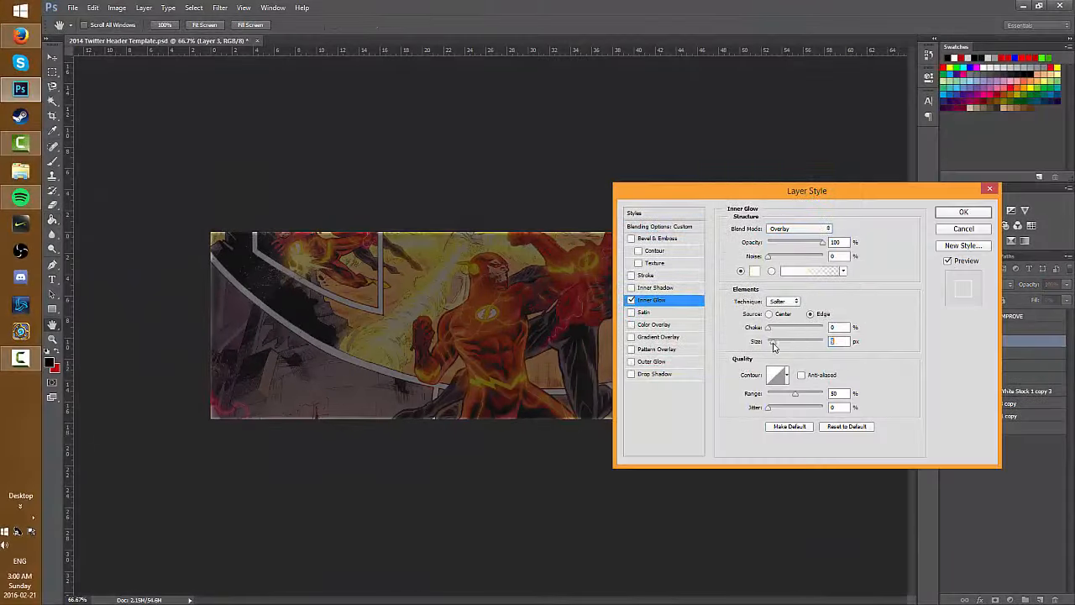
Step: Style the ADAPT text with Inner Glow and a red Gradient Overlay, then bring up the Rated Designs Social Icon Pack
click(964, 212)
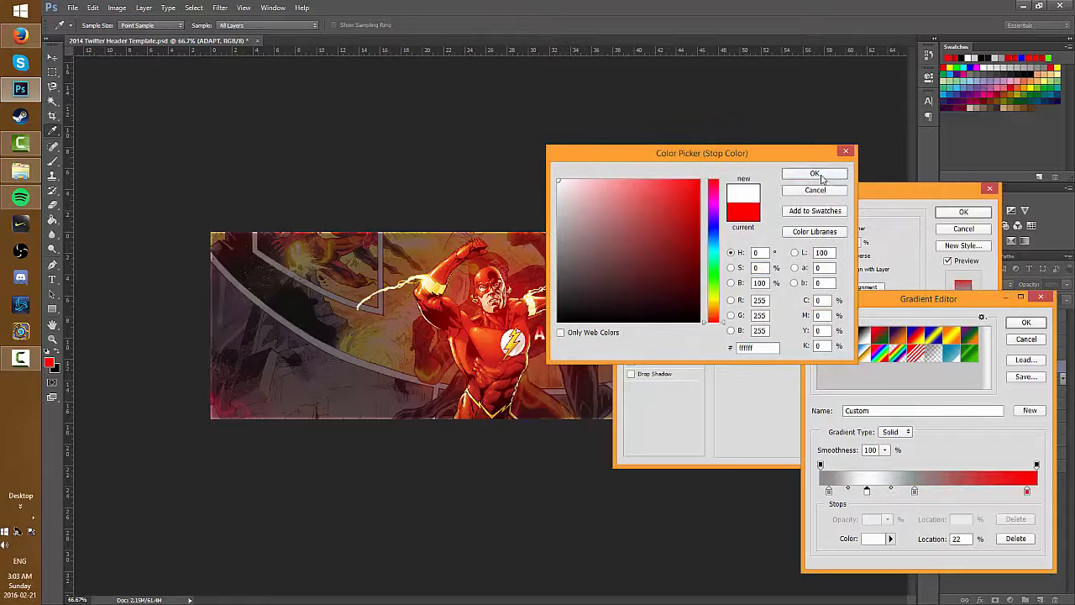
click(813, 173)
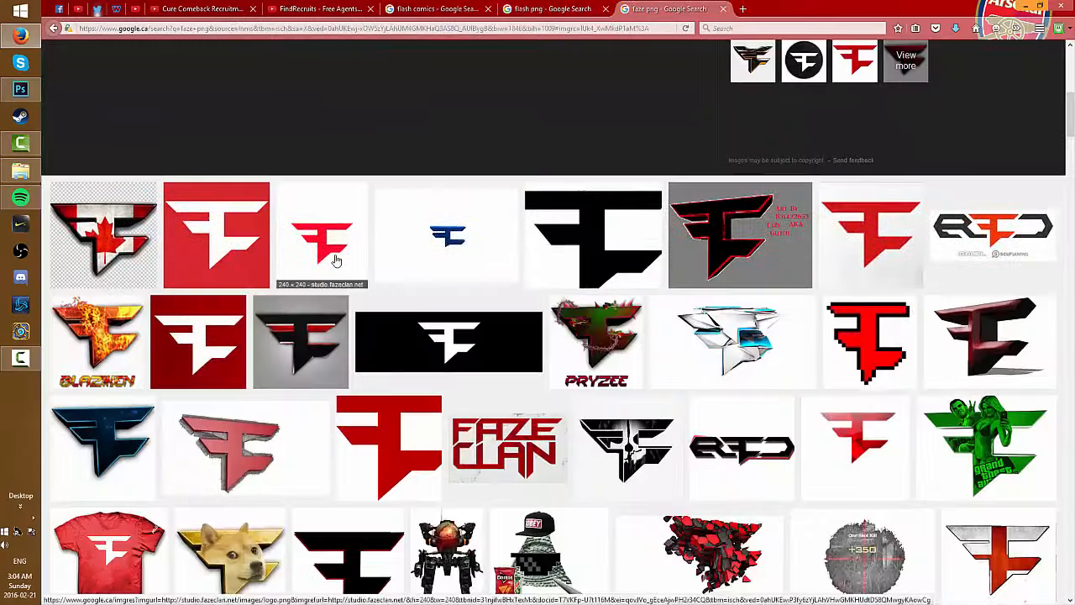
click(20, 87)
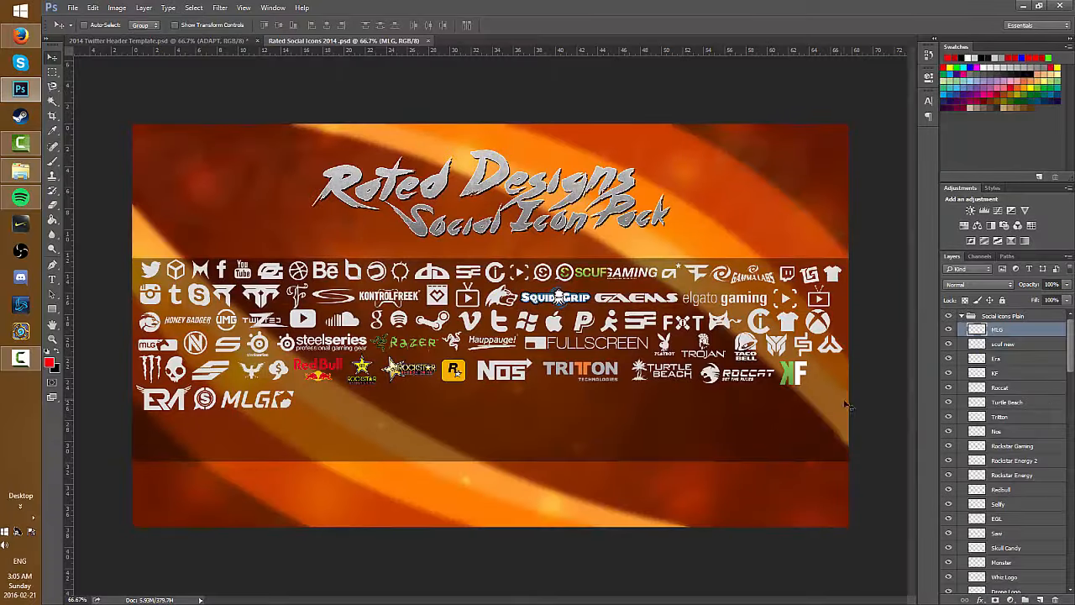
Step: Drag the FaZe logo into the header and Free Transform it into the top-left corner
click(154, 41)
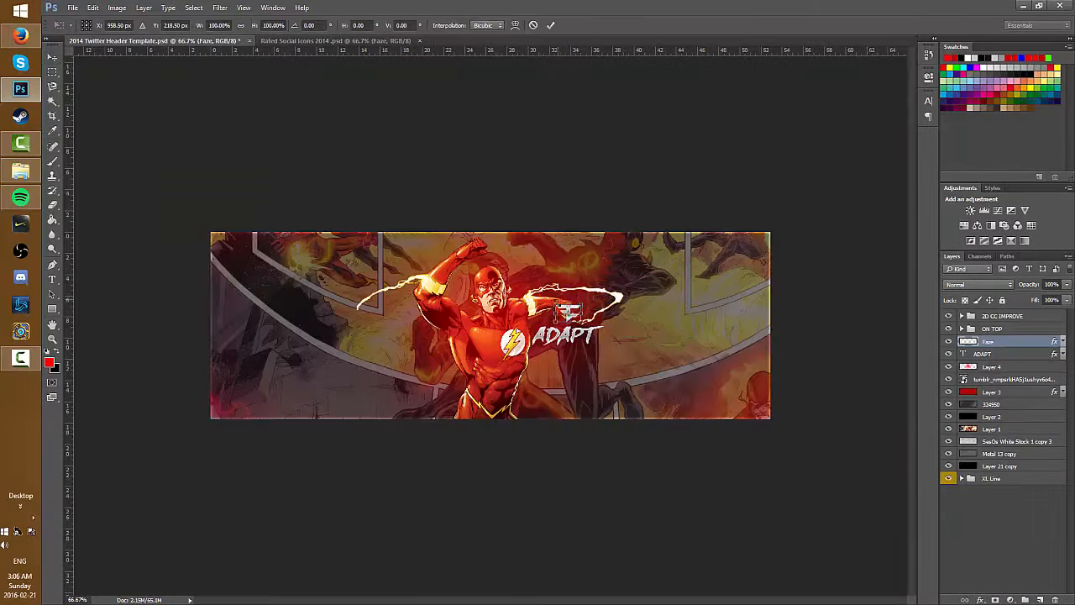
right_click(387, 353)
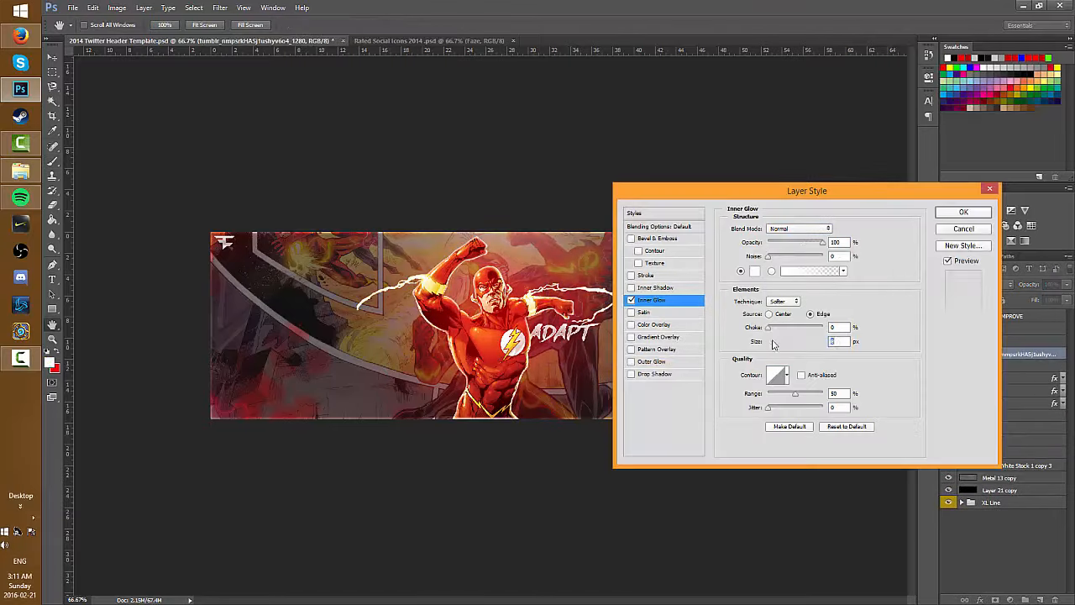
Step: Give the lightning bolt layers Inner Glow and a yellow Gradient Overlay, positioned over the Flash
click(965, 211)
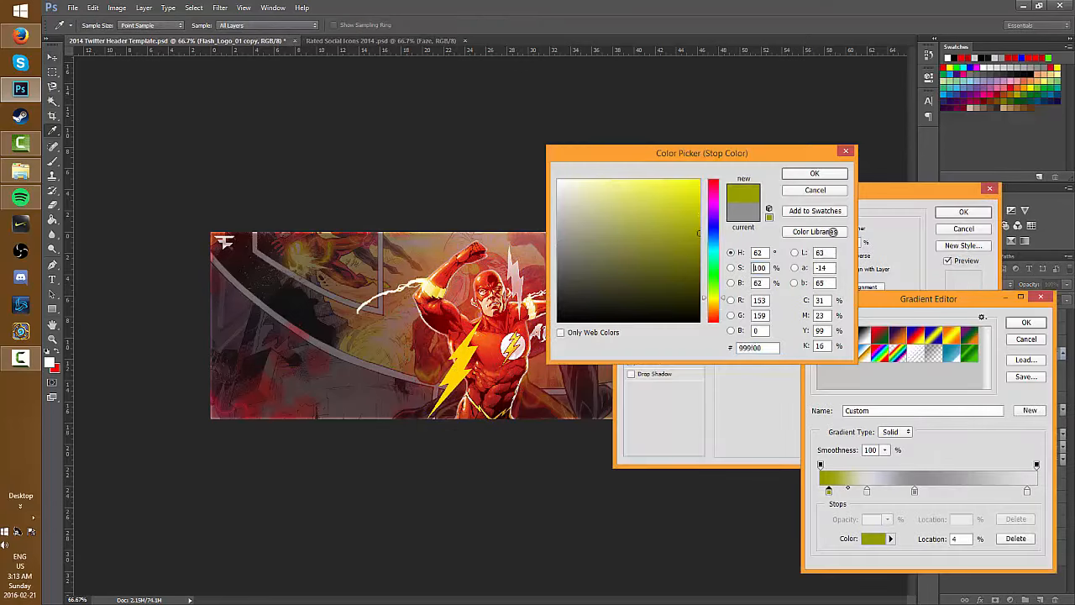
click(814, 173)
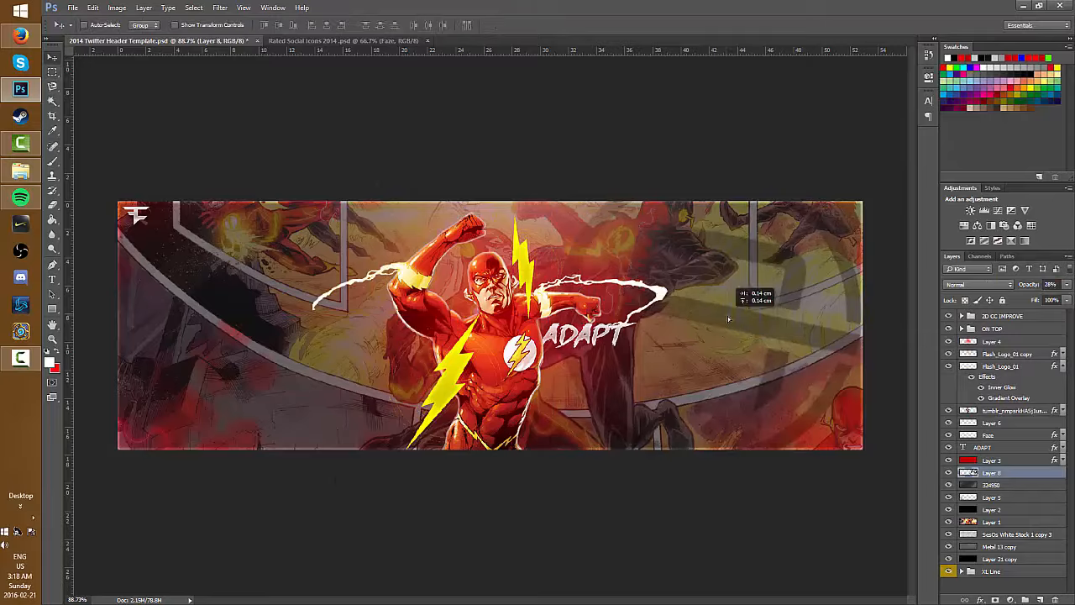
click(344, 40)
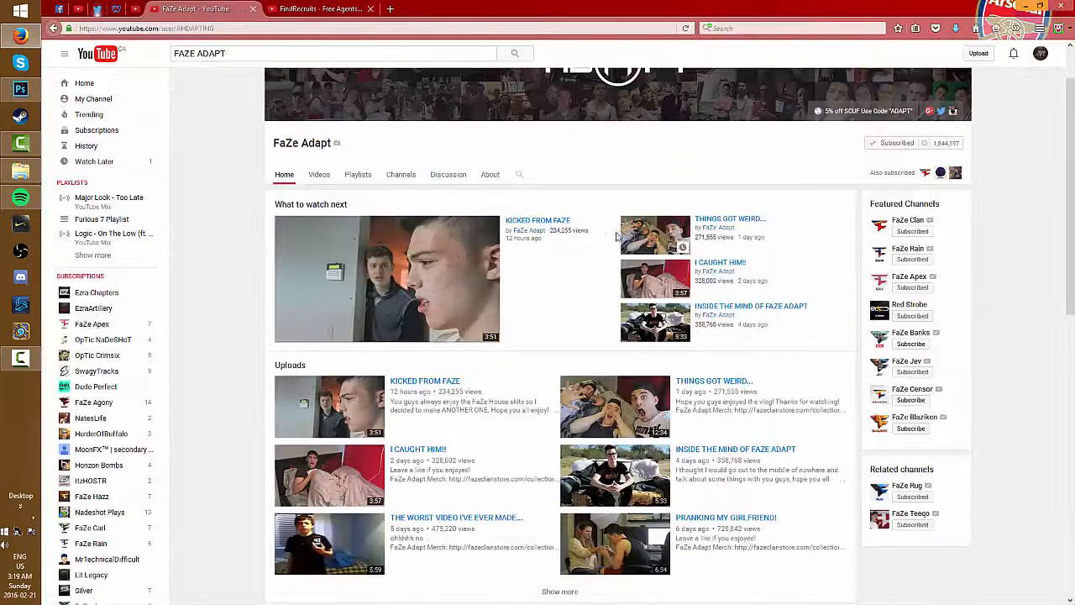
click(20, 89)
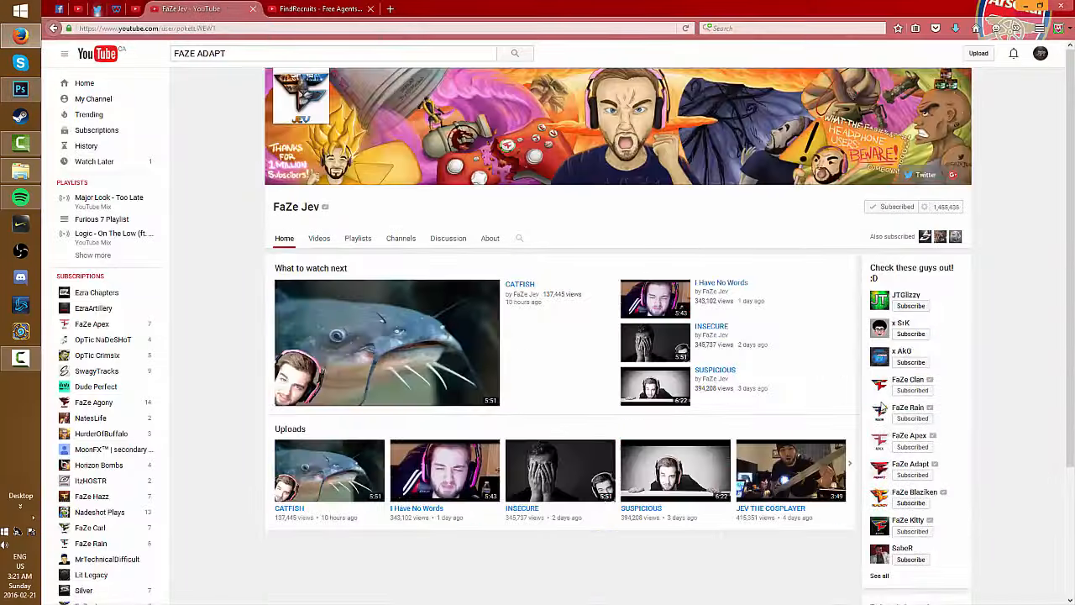
click(20, 87)
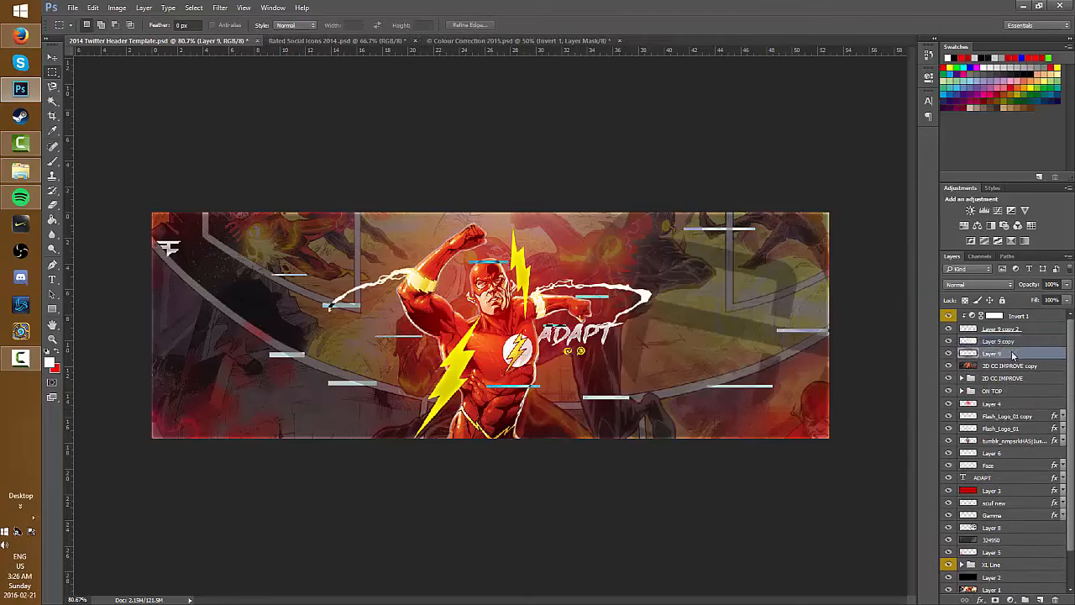
Step: Fill a thin Rectangular Marquee selection with white as a line accent near the Flash
click(1008, 366)
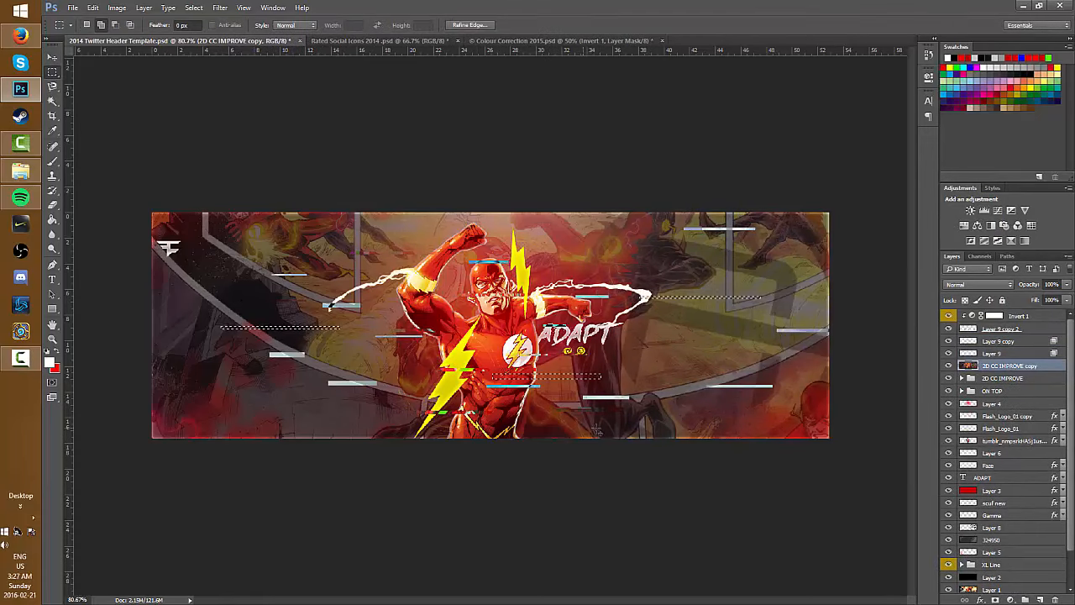